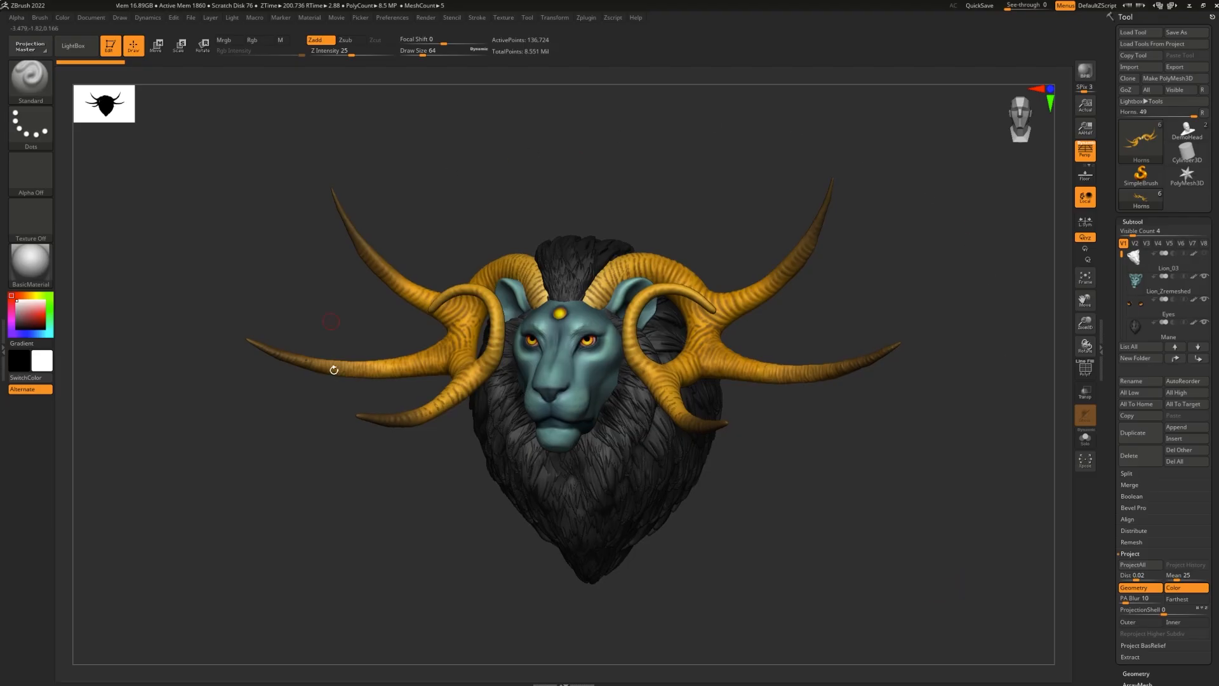
mouse_move(933, 373)
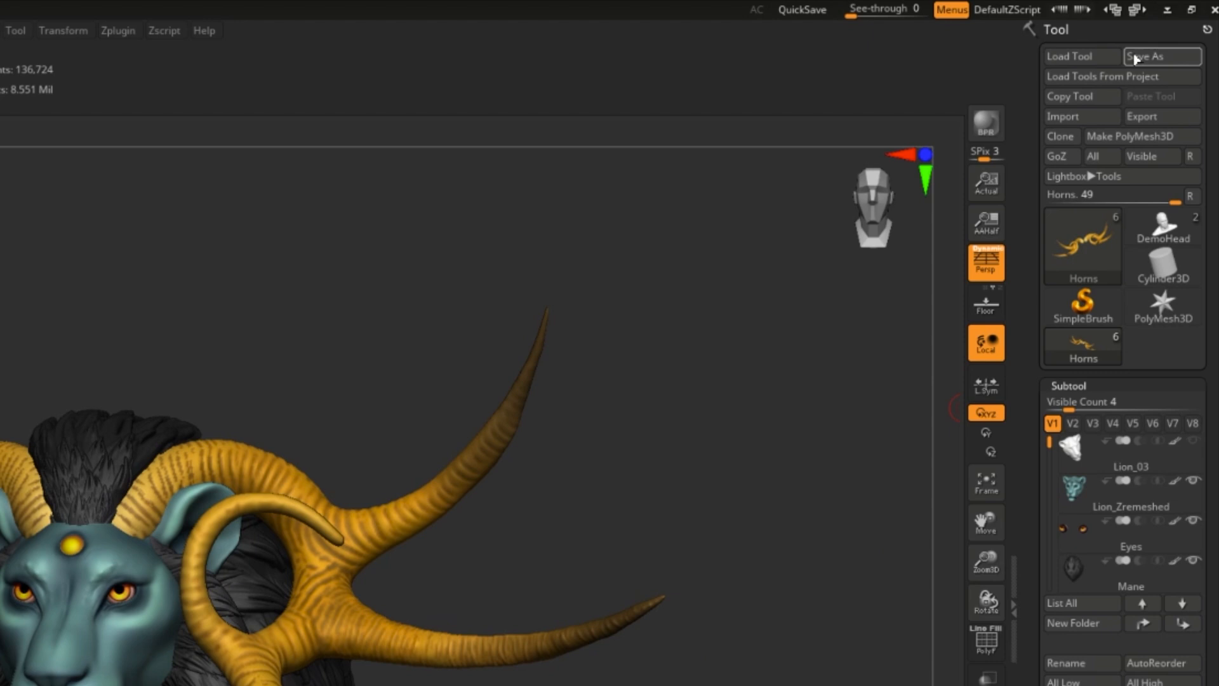
mouse_move(1162, 56)
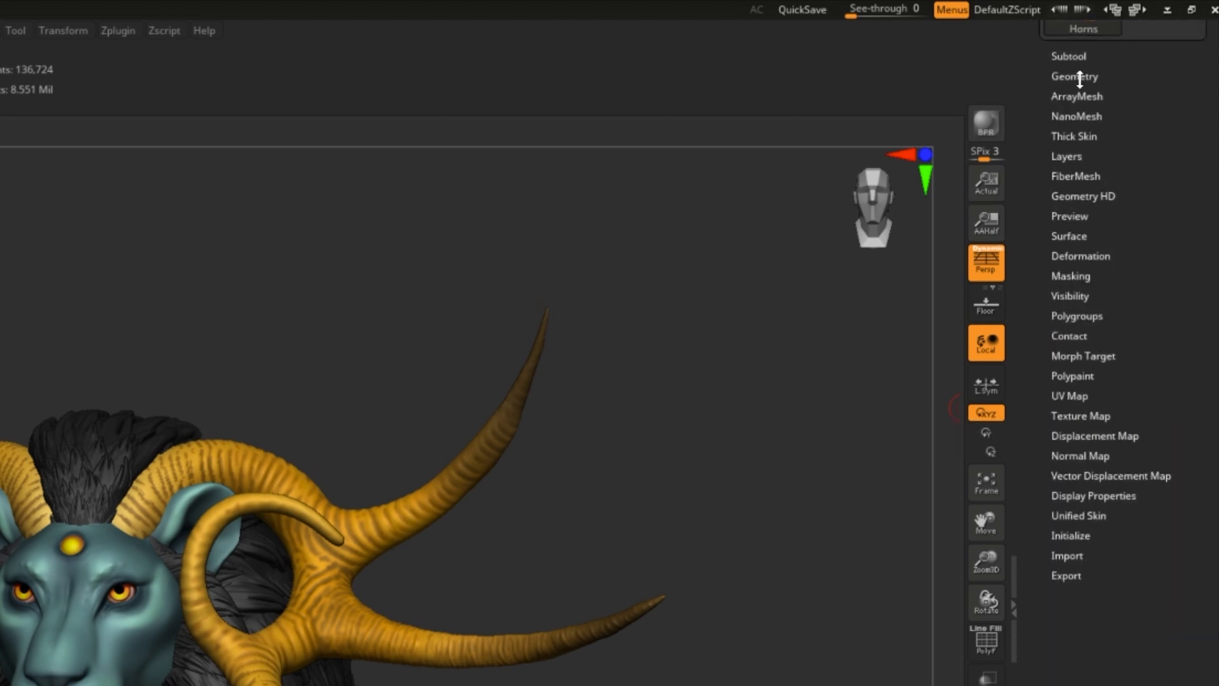
mouse_move(1118, 321)
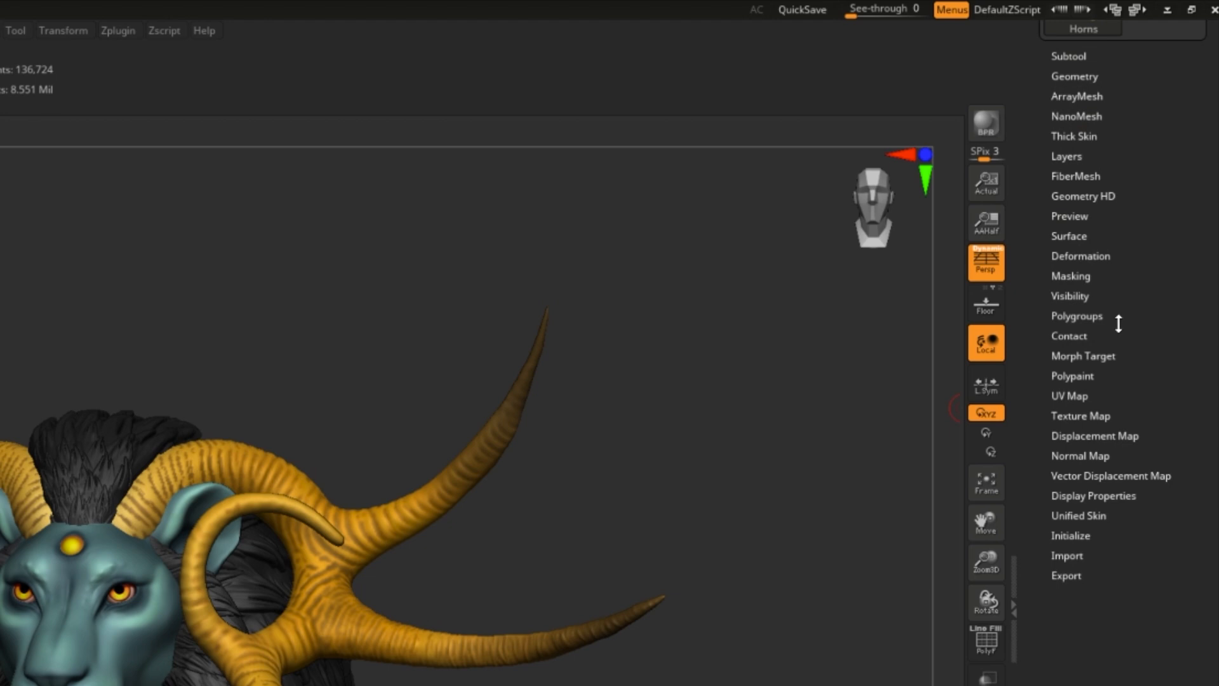
mouse_move(1104, 282)
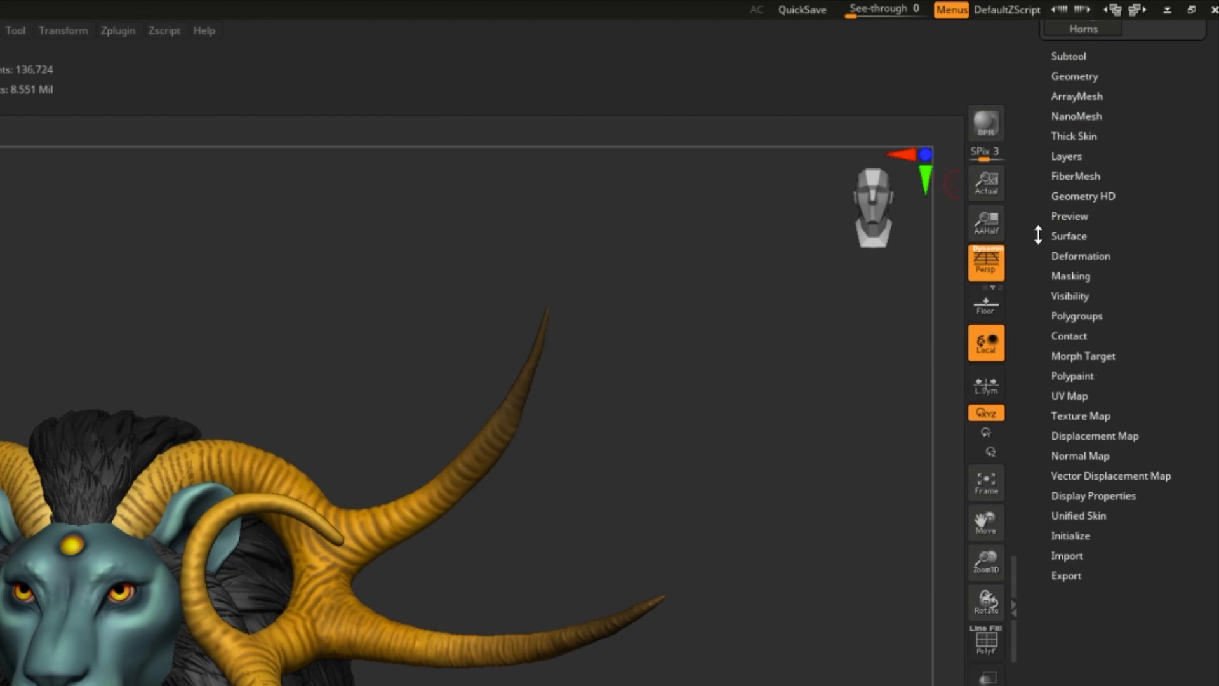
Collapse the Subtool list to expose Load Tool, Save As, Import and Export
click(1055, 30)
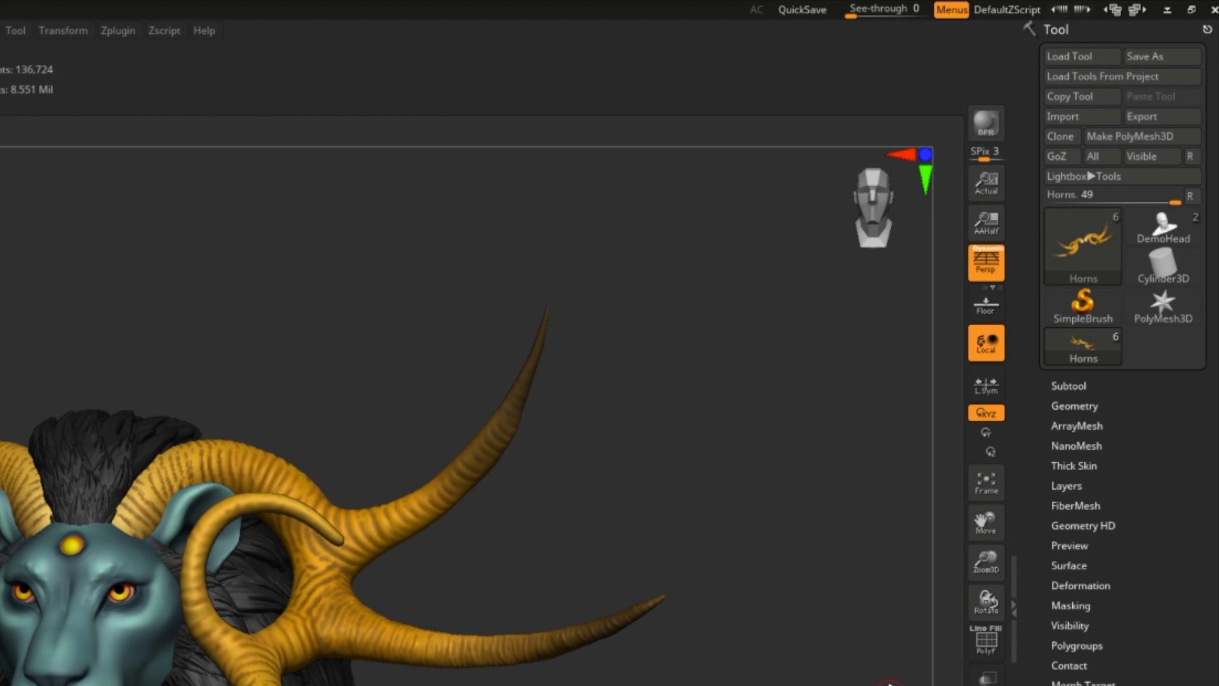
mouse_move(610, 259)
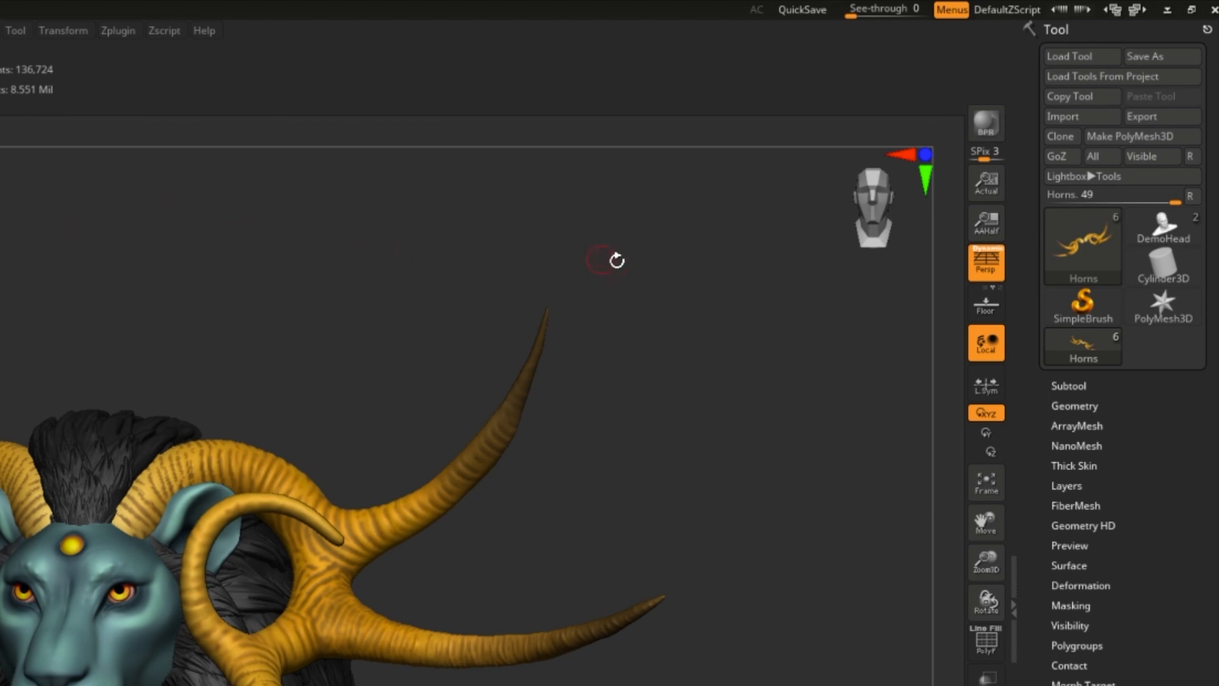
mouse_move(723, 260)
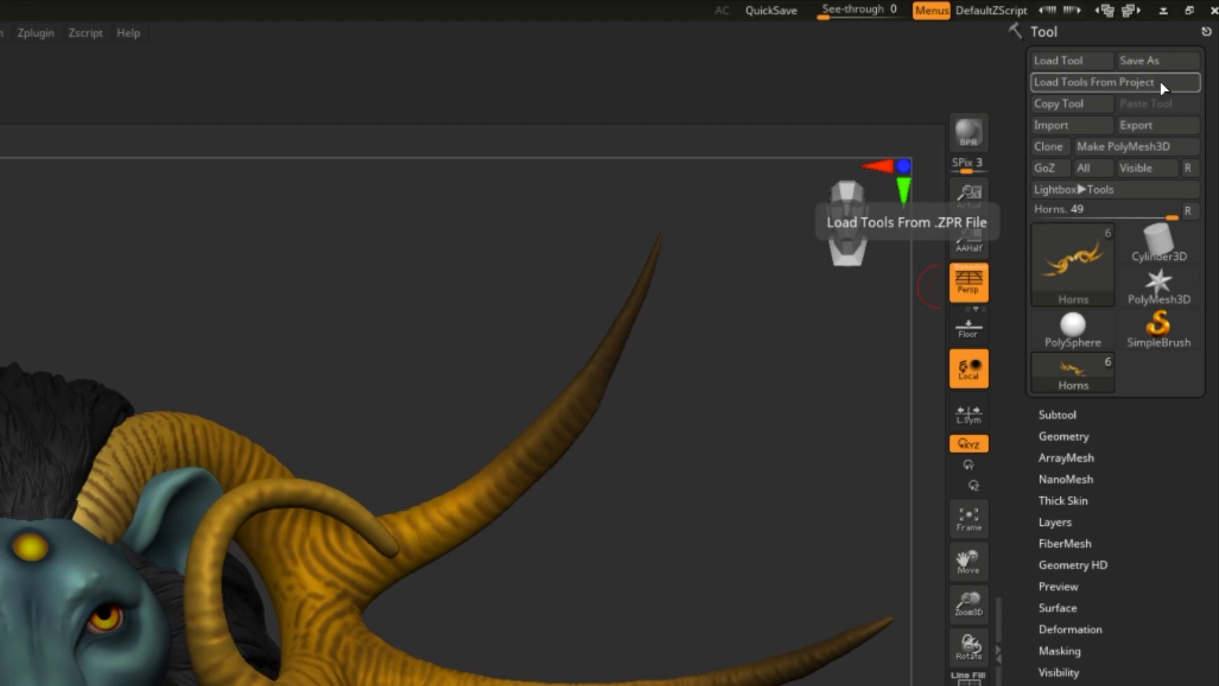
mouse_move(1046, 83)
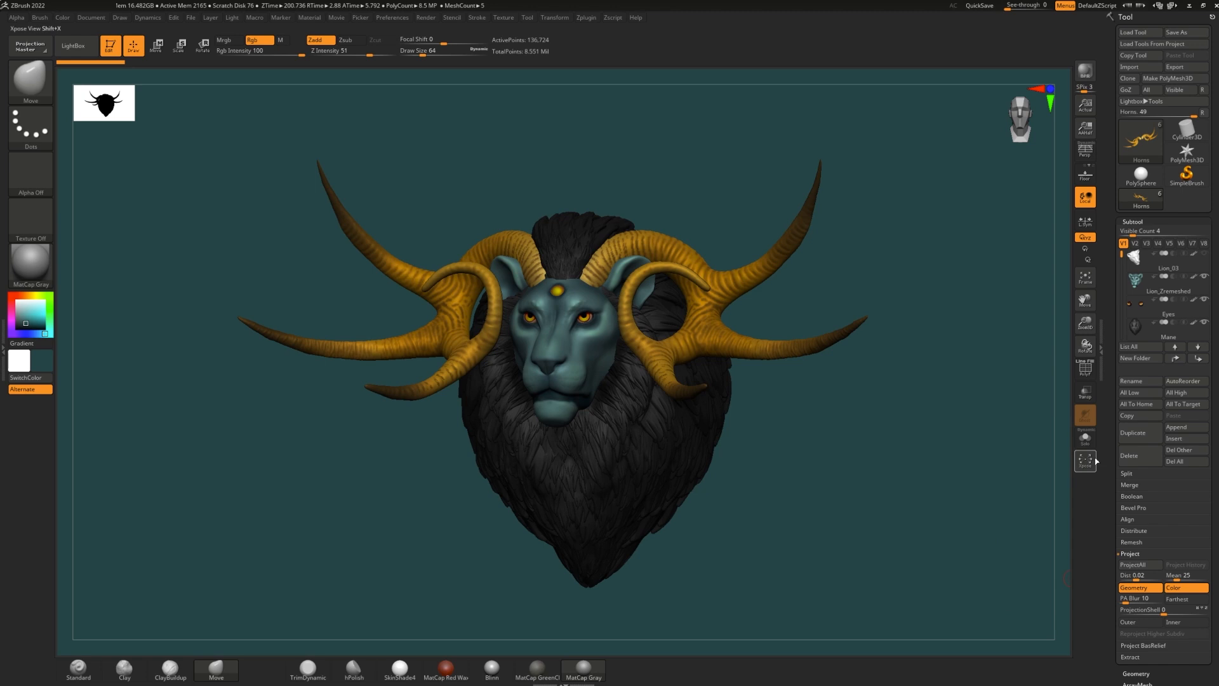
mouse_move(1186, 153)
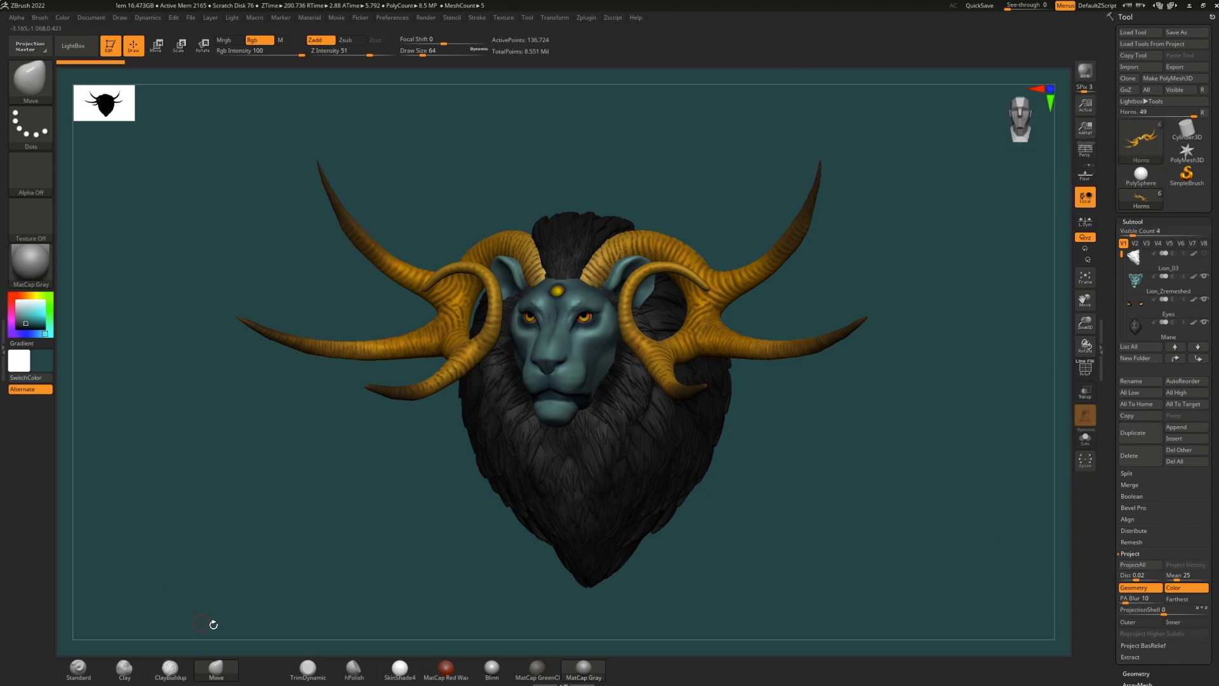
click(30, 80)
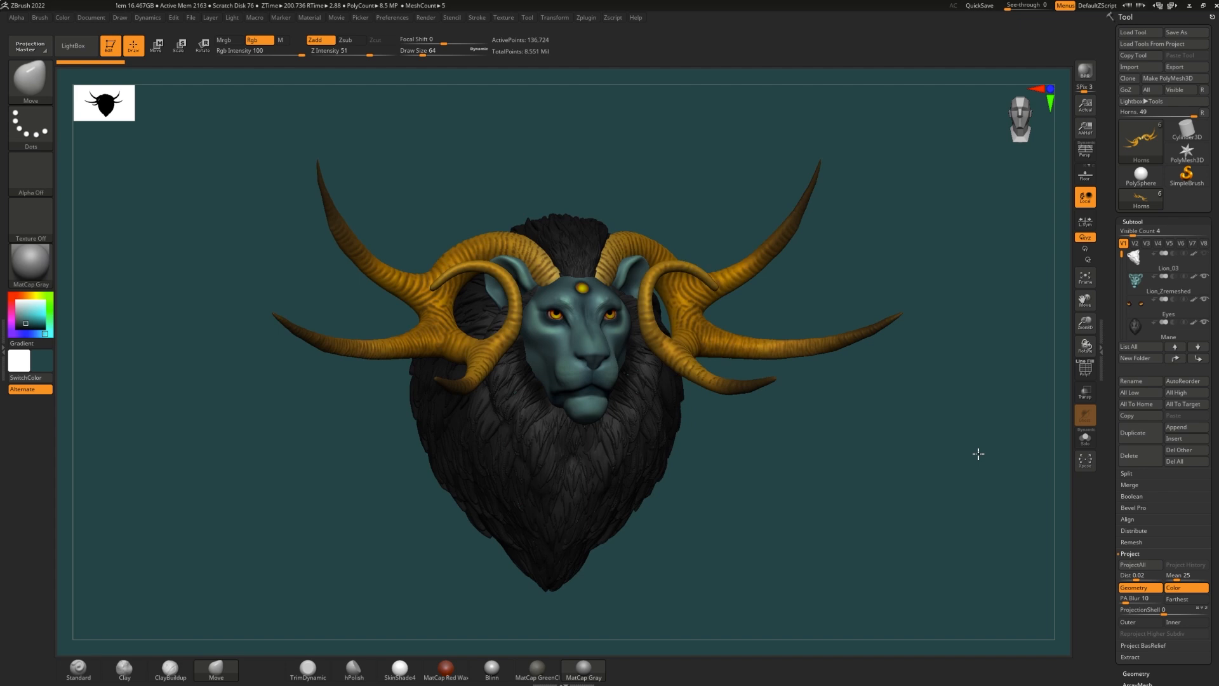
drag(978, 454, 861, 462)
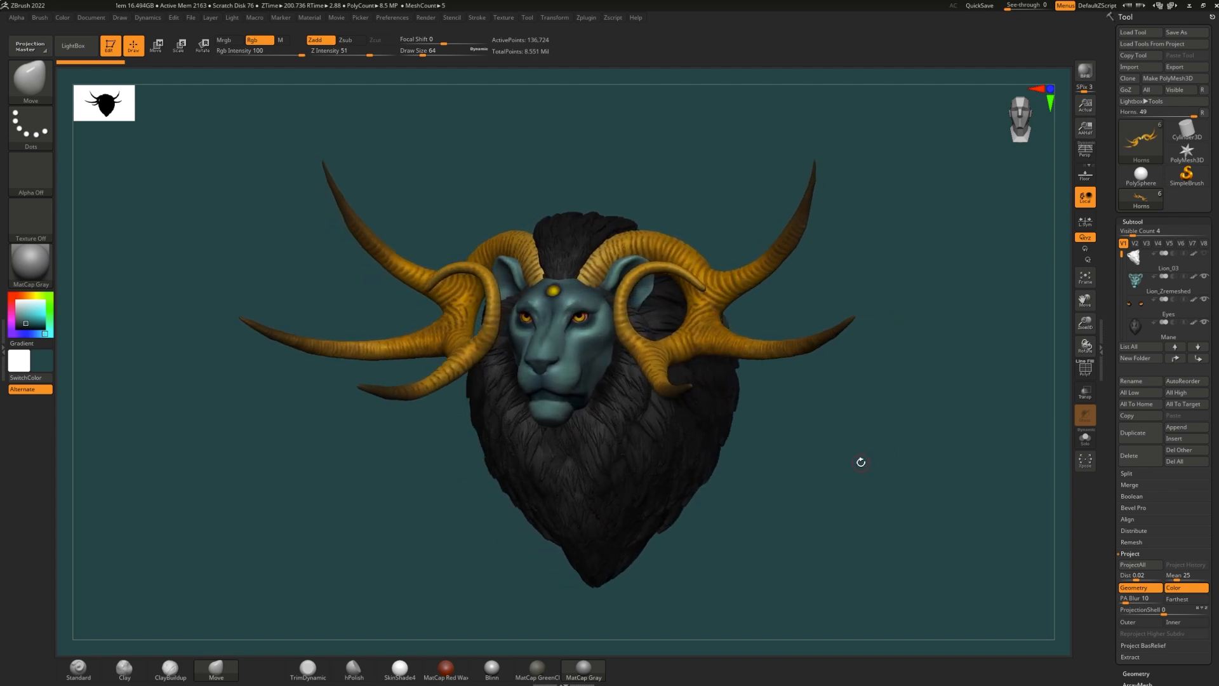
mouse_move(349, 146)
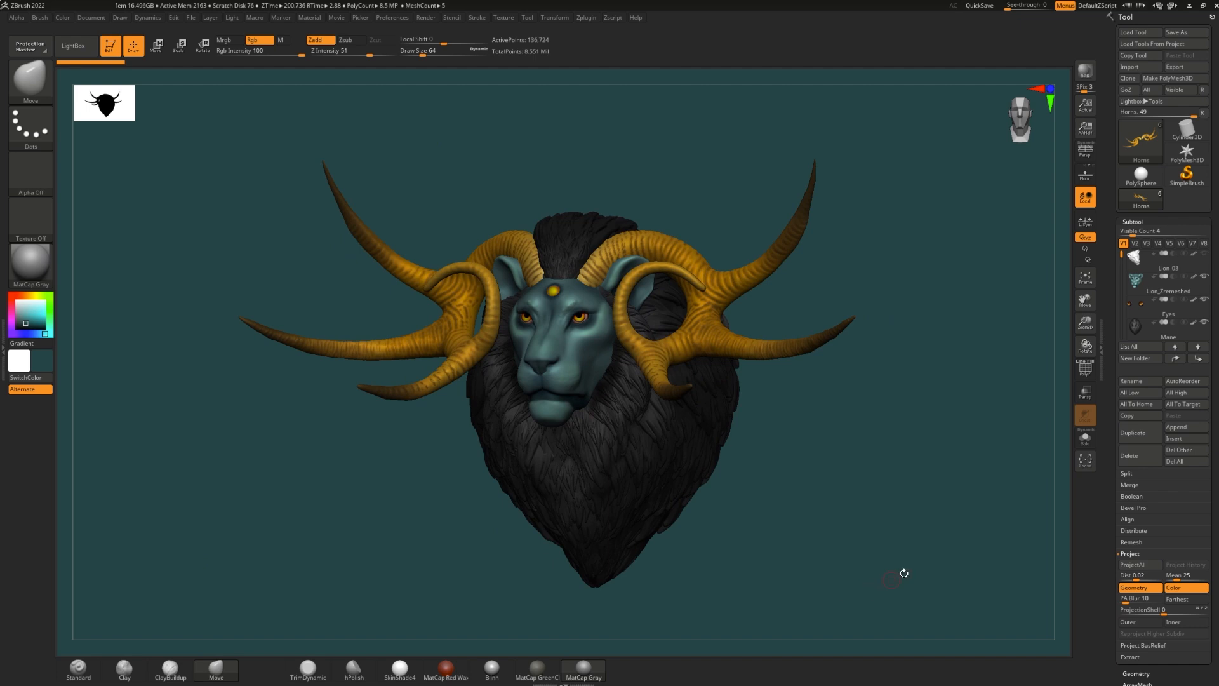
mouse_move(842, 250)
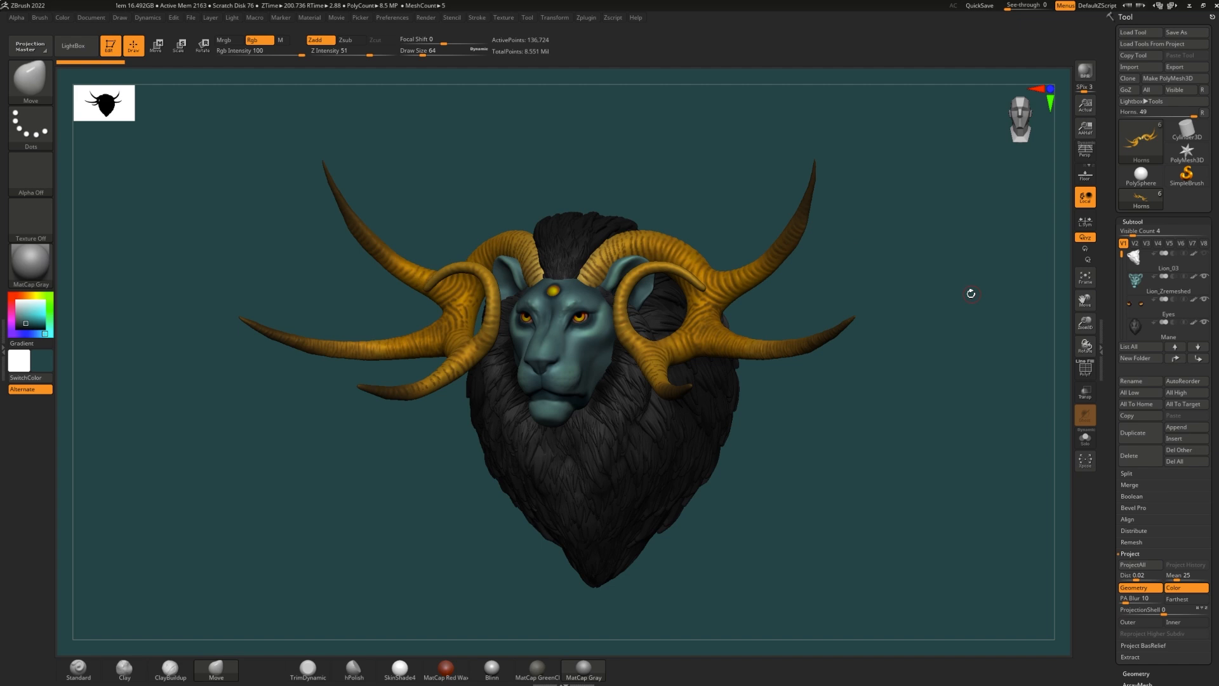
mouse_move(474, 172)
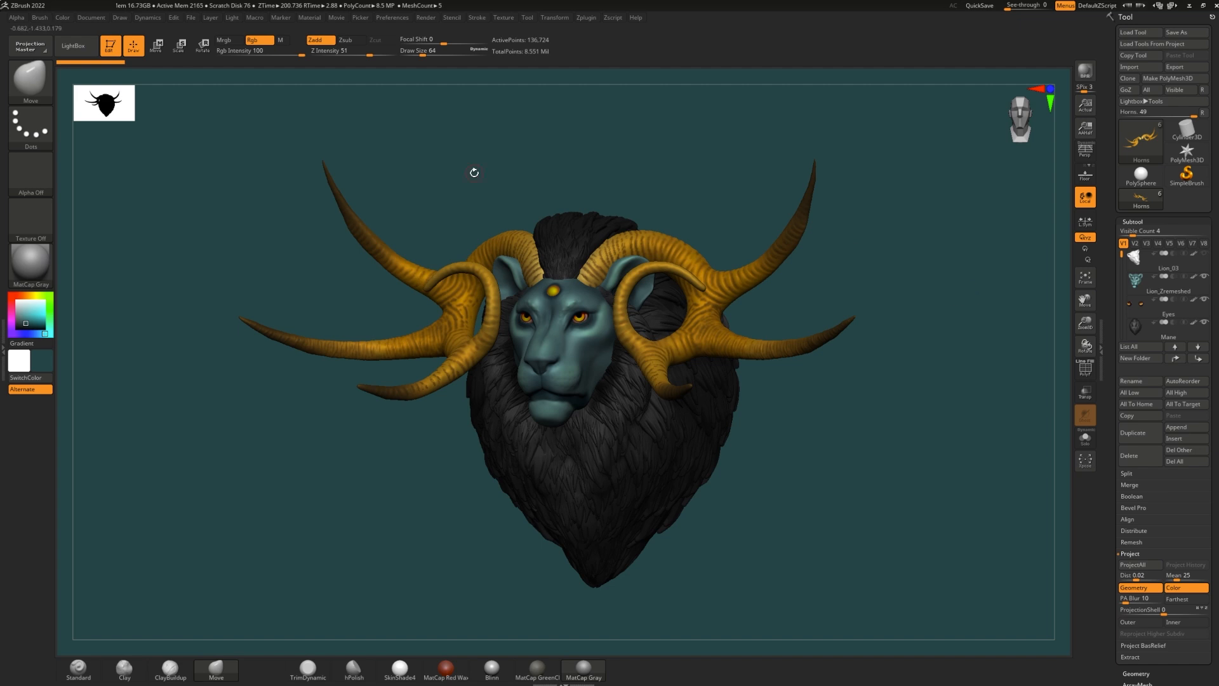
mouse_move(511, 175)
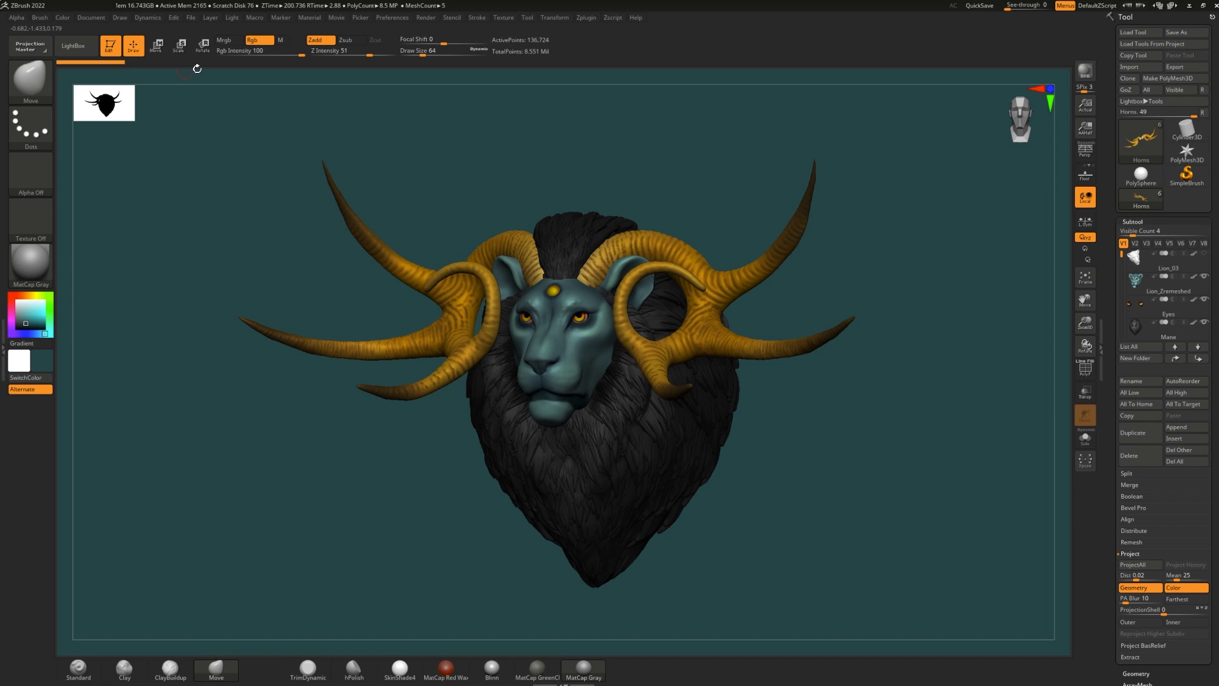
mouse_move(472, 157)
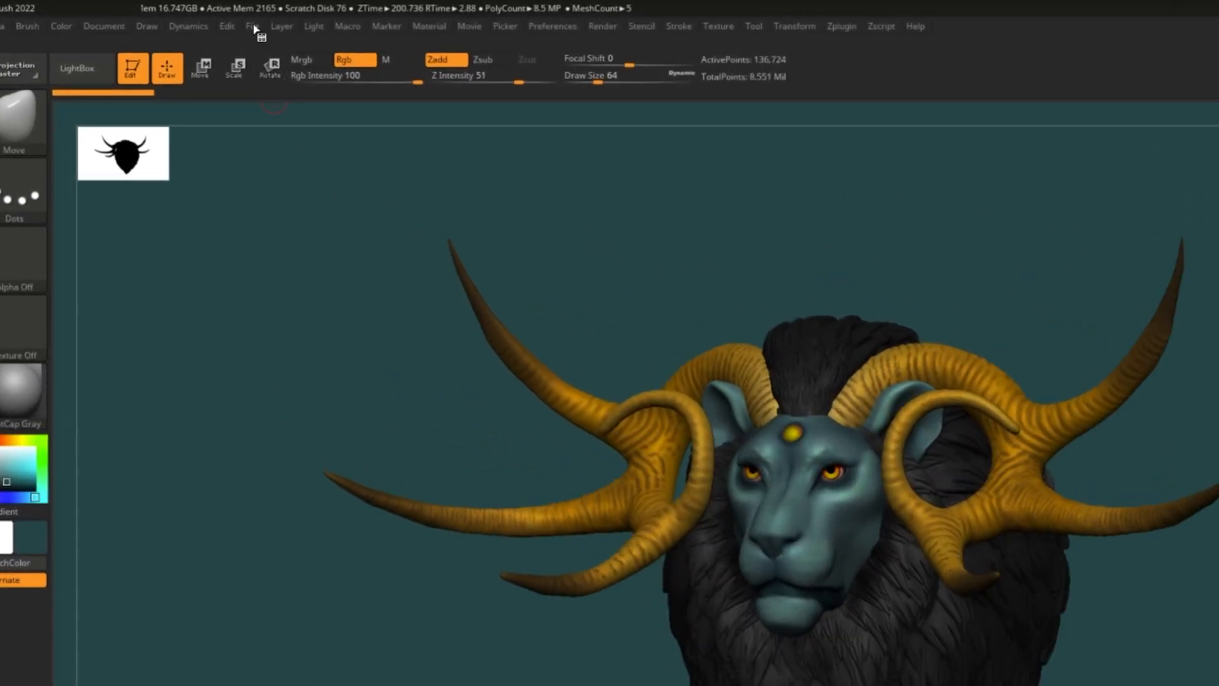
Show the File menu's project options, including Include Undo History With Saved Project
click(251, 25)
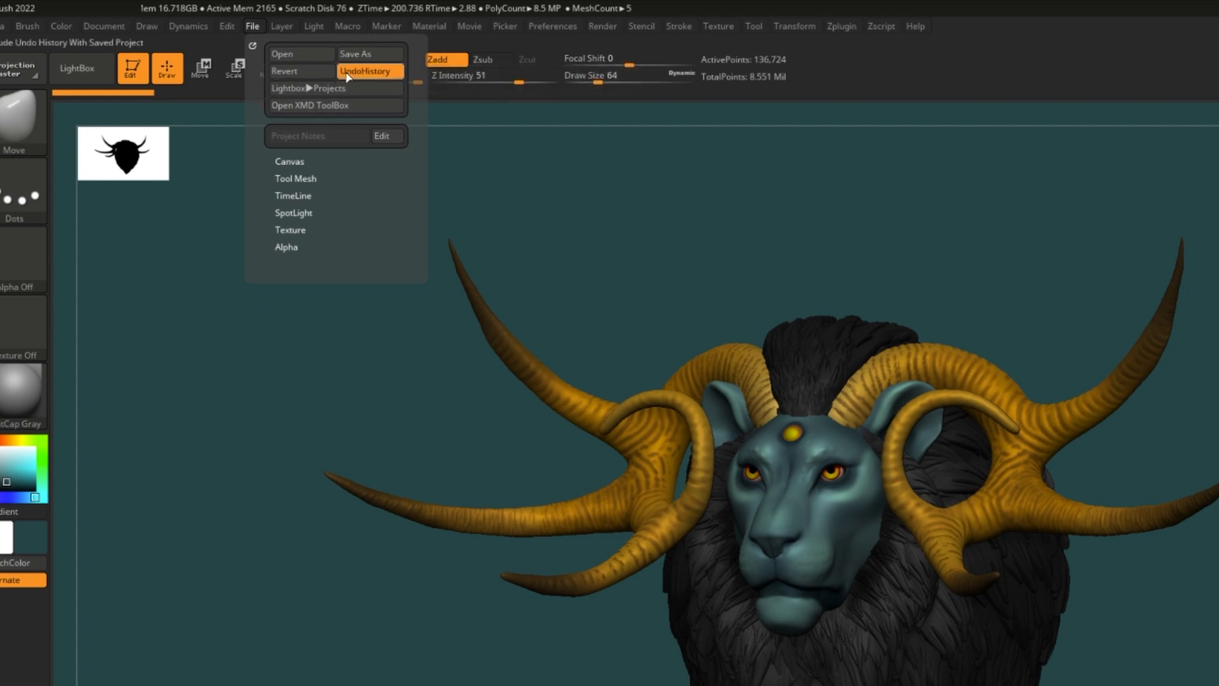
mouse_move(369, 70)
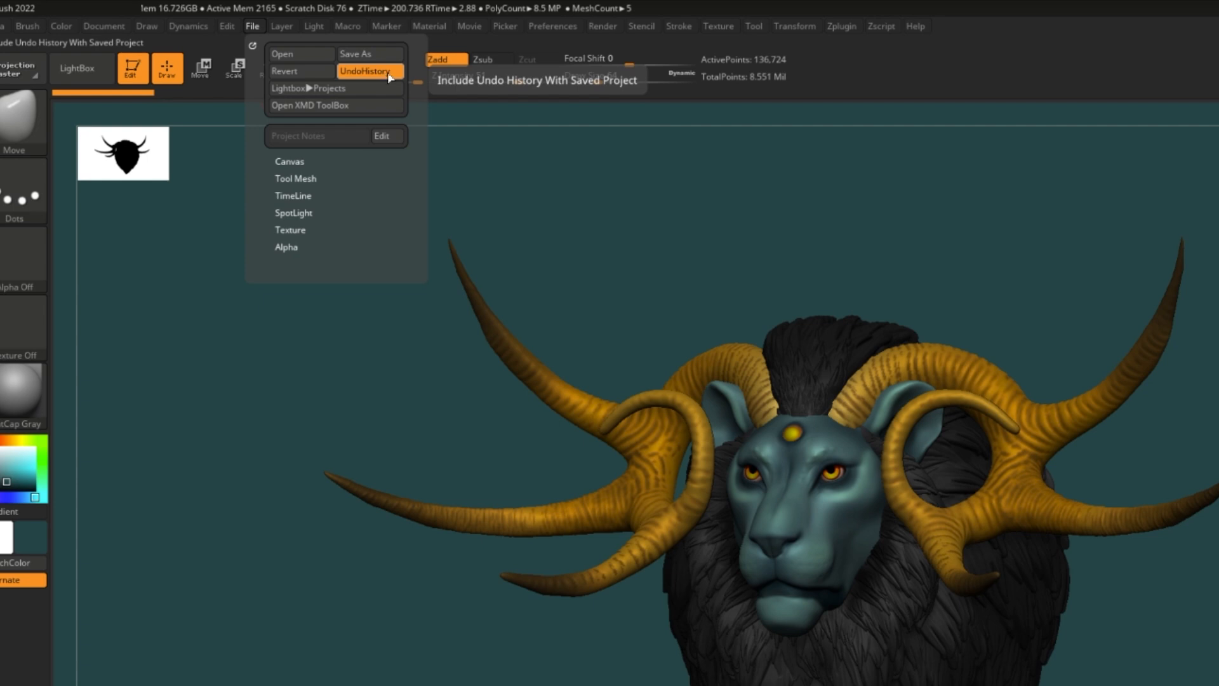
mouse_move(370, 53)
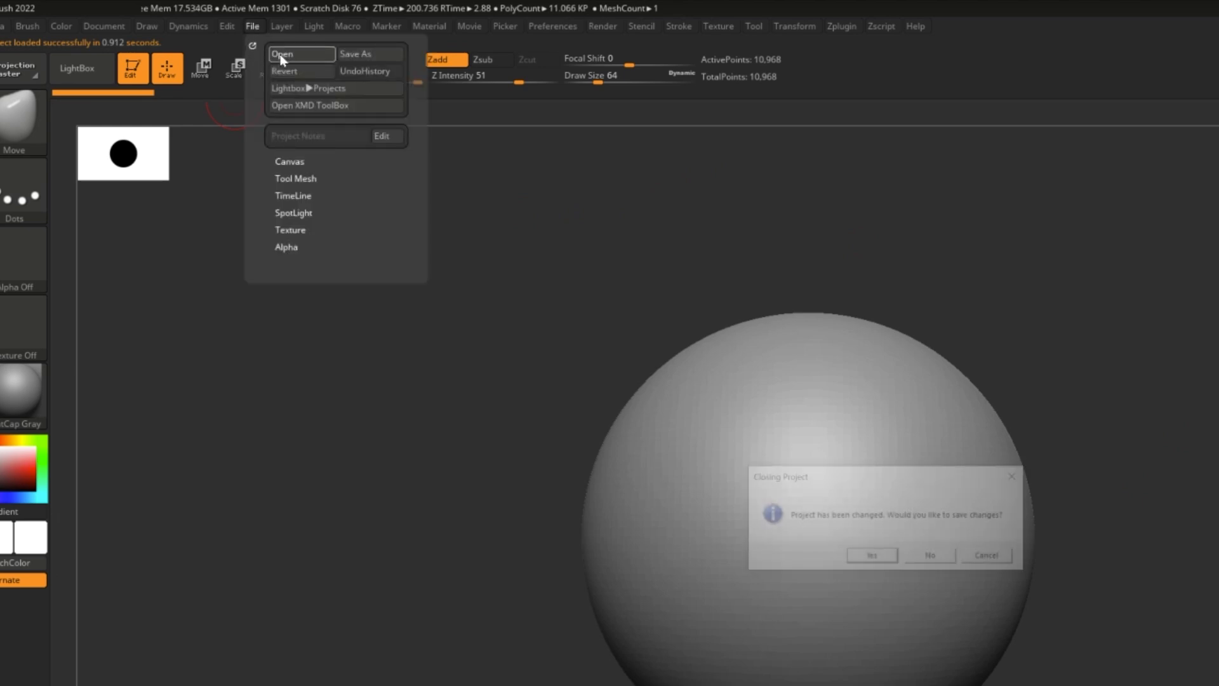
Load the saved horned lion bust project file, replacing the sphere
click(929, 555)
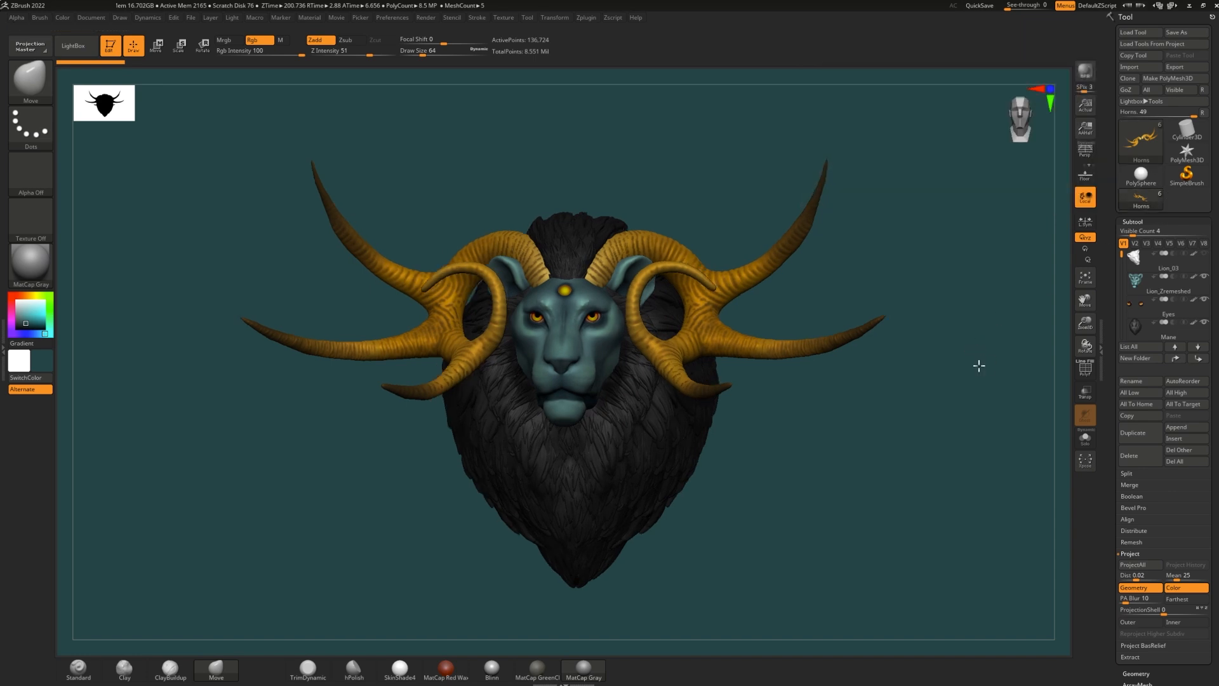
Scroll the Tool palette and choose Export to save the lion tool as a mesh
drag(978, 366, 993, 537)
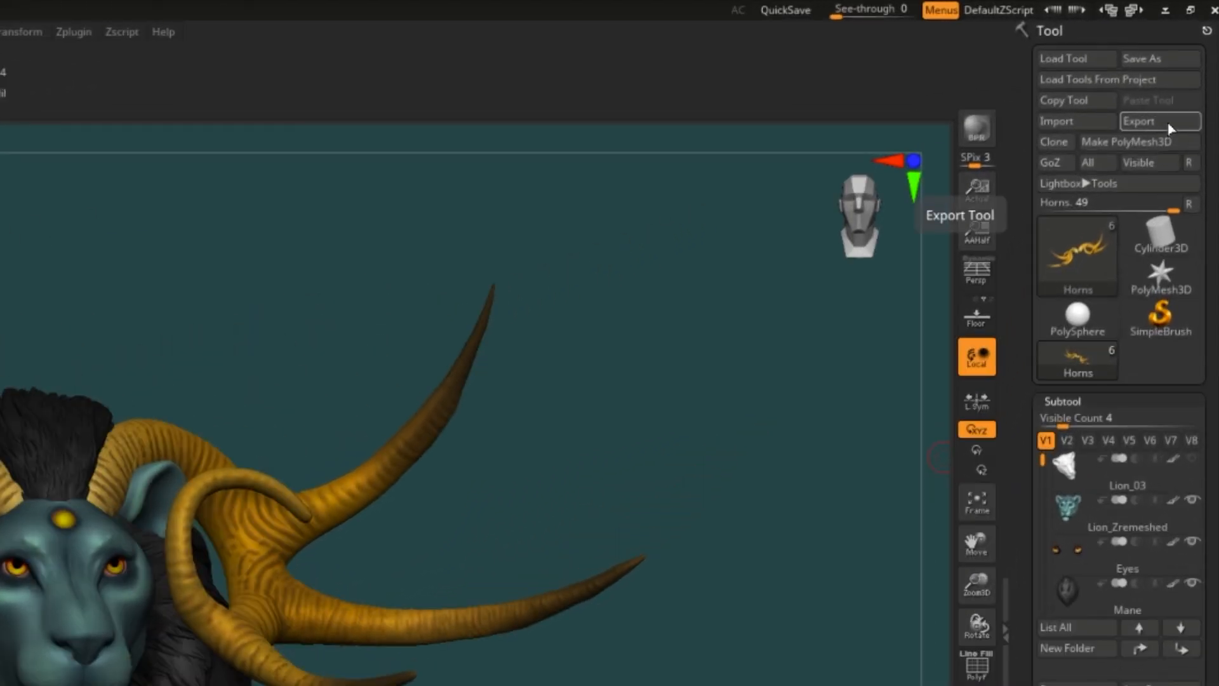
click(1138, 121)
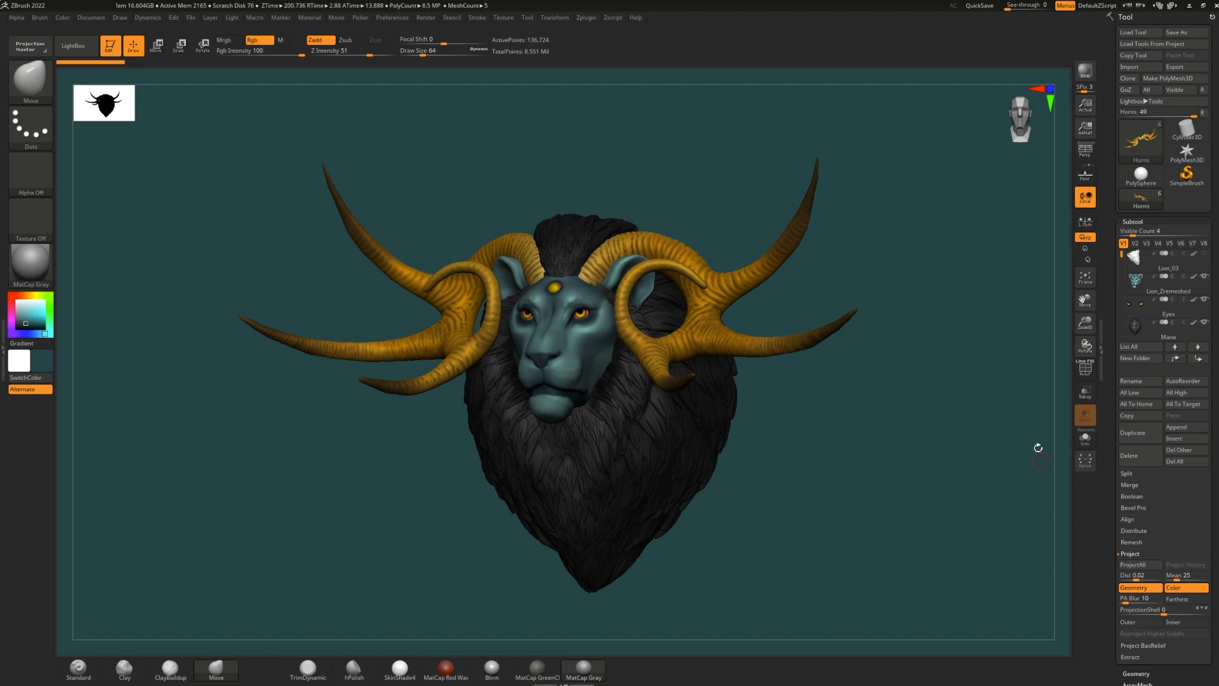
mouse_move(966, 510)
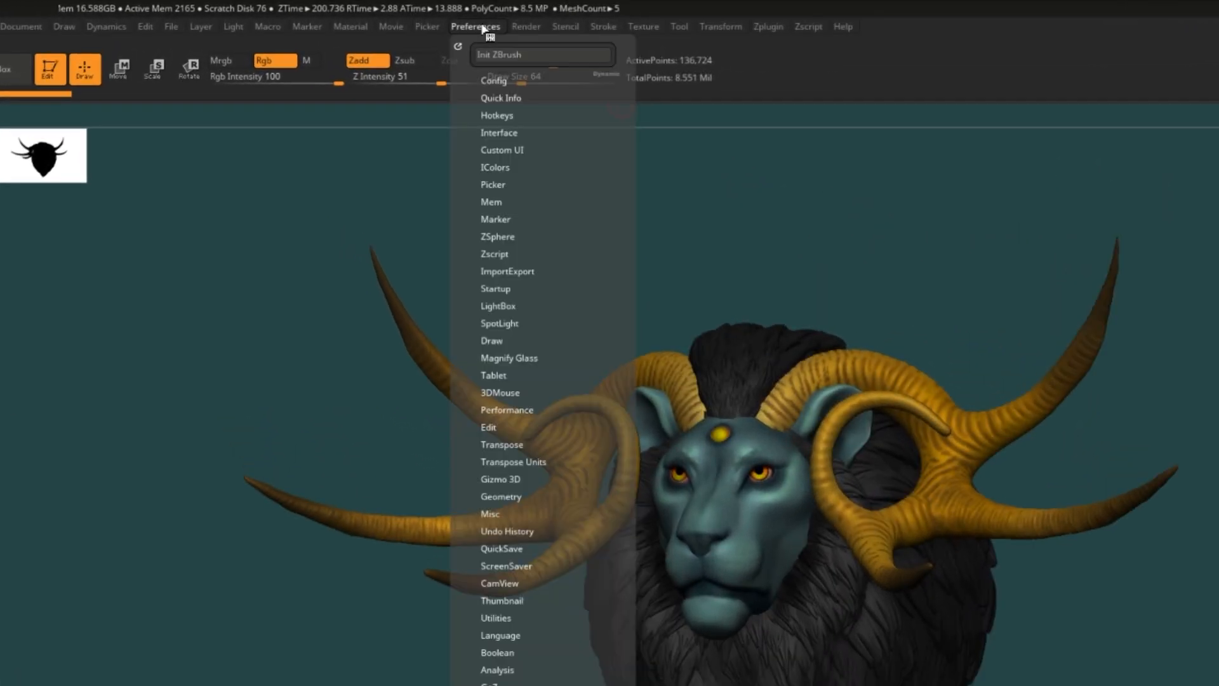
Expand Preferences > QuickSave: maximum duration 20, max 100 QuickSave files
click(502, 548)
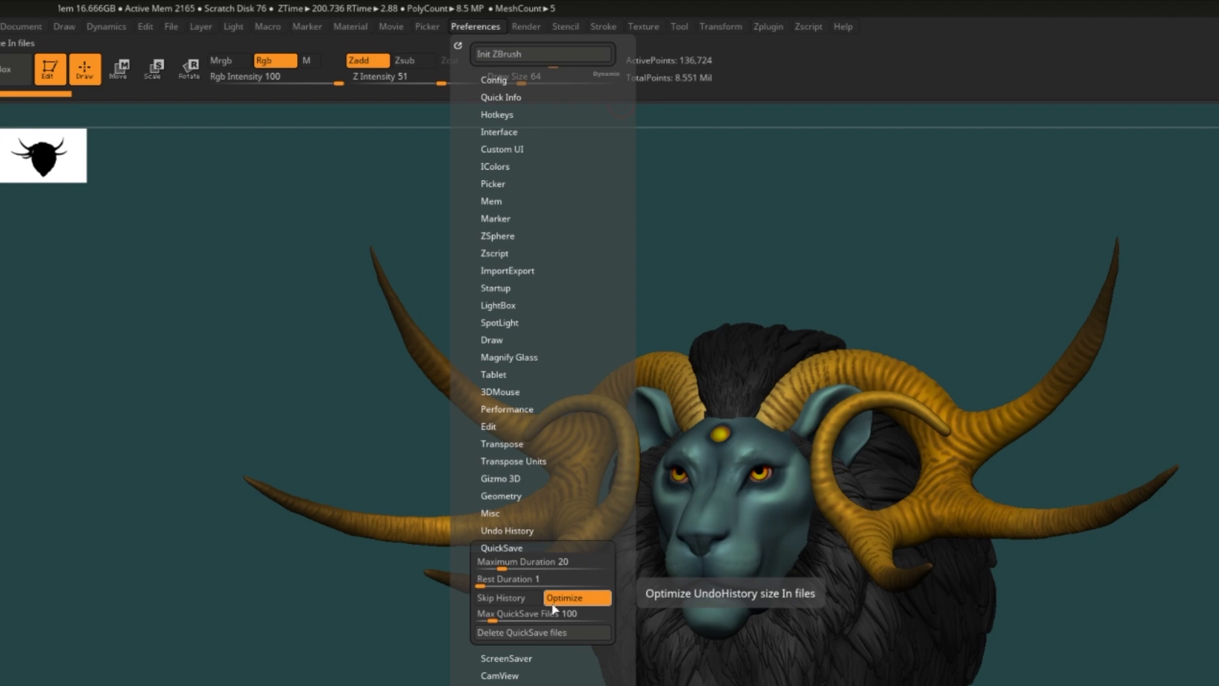
mouse_move(537, 614)
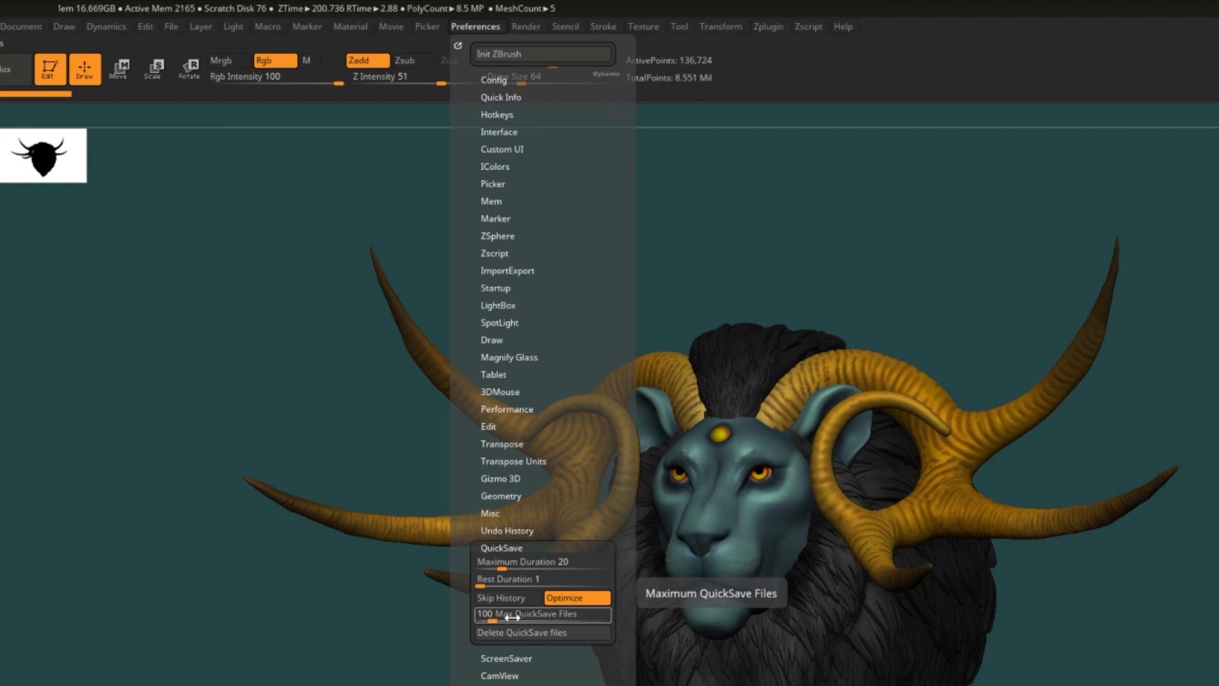
mouse_move(522, 633)
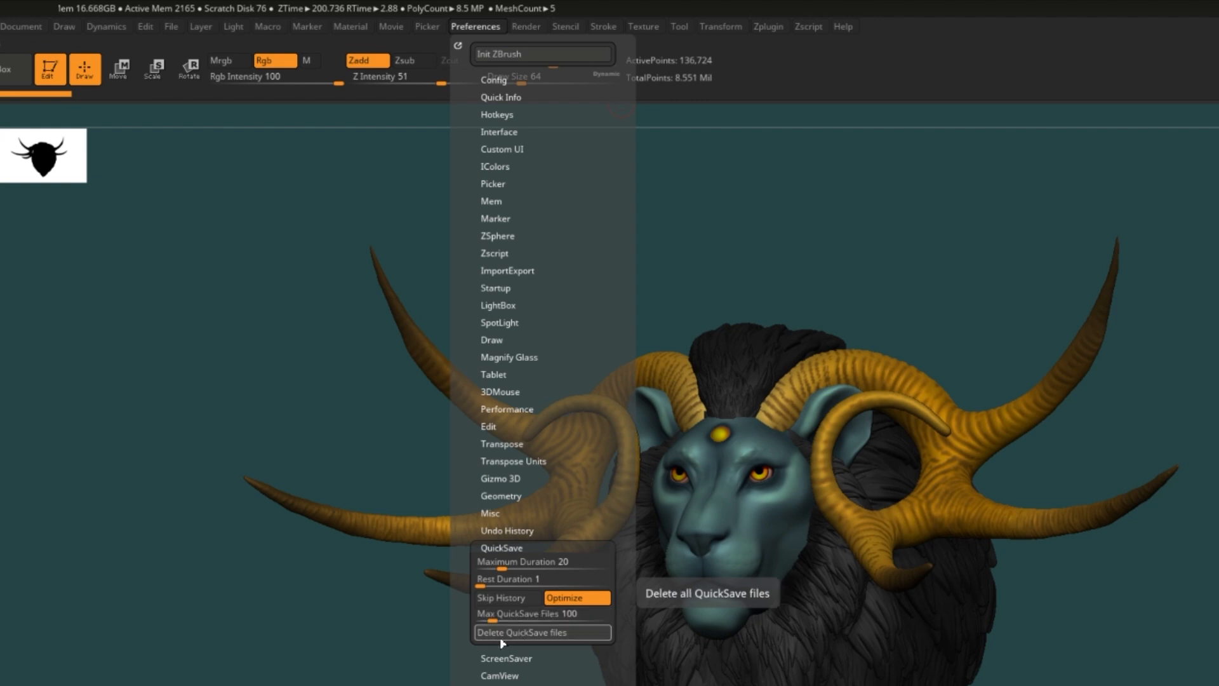
mouse_move(566, 642)
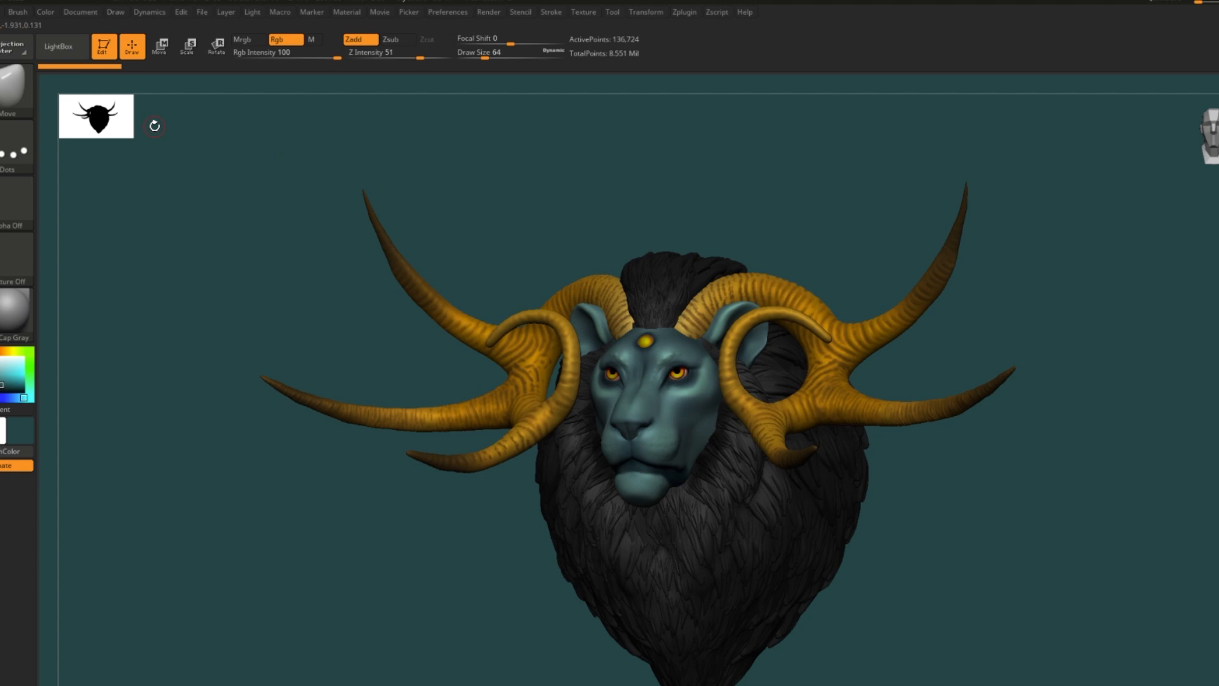
Open LightBox on its QuickSave tab to browse the autosaved files
click(58, 47)
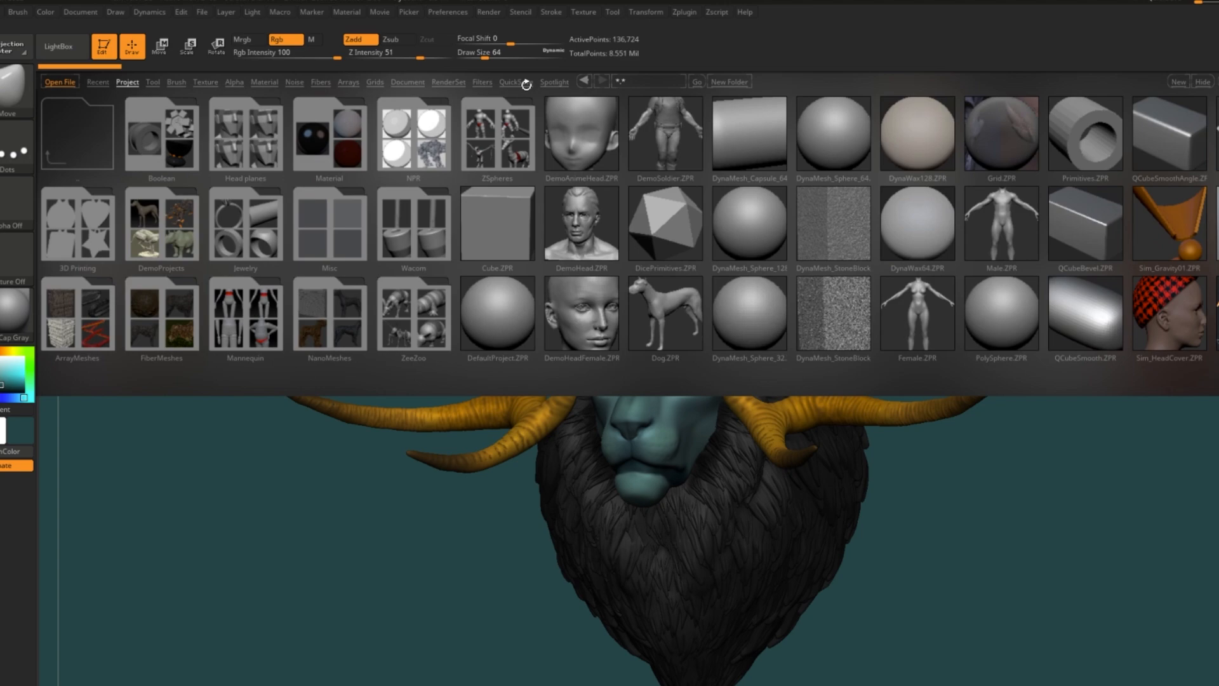
click(516, 82)
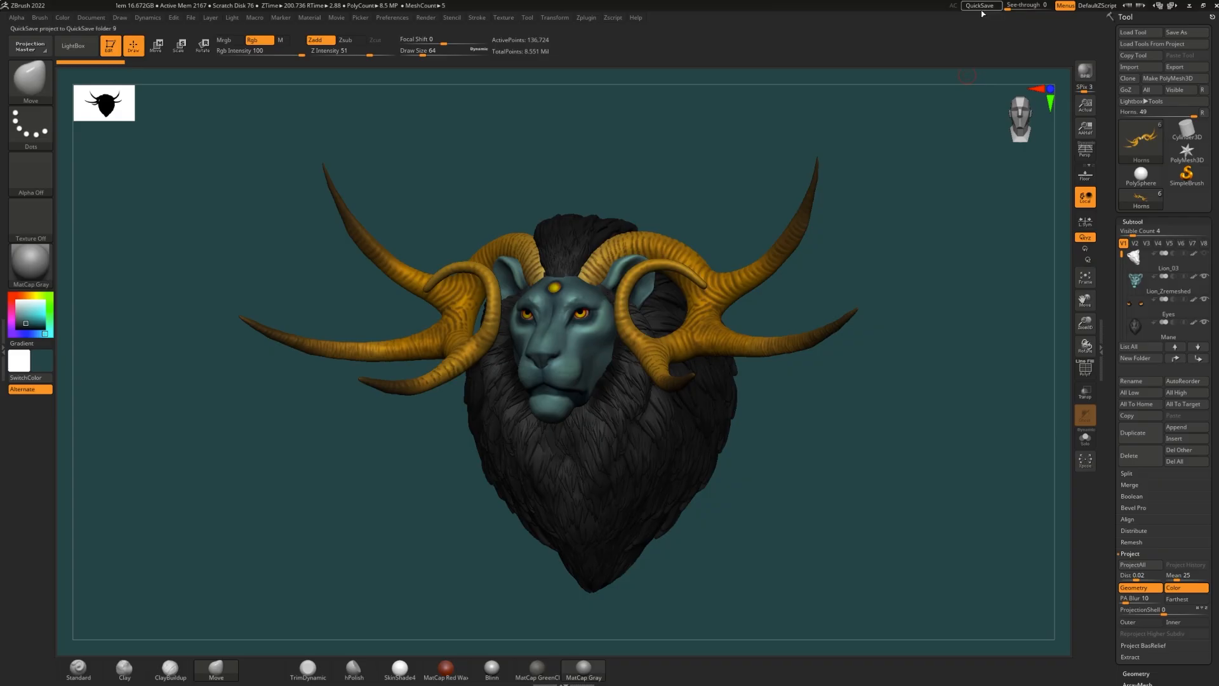
mouse_move(980, 6)
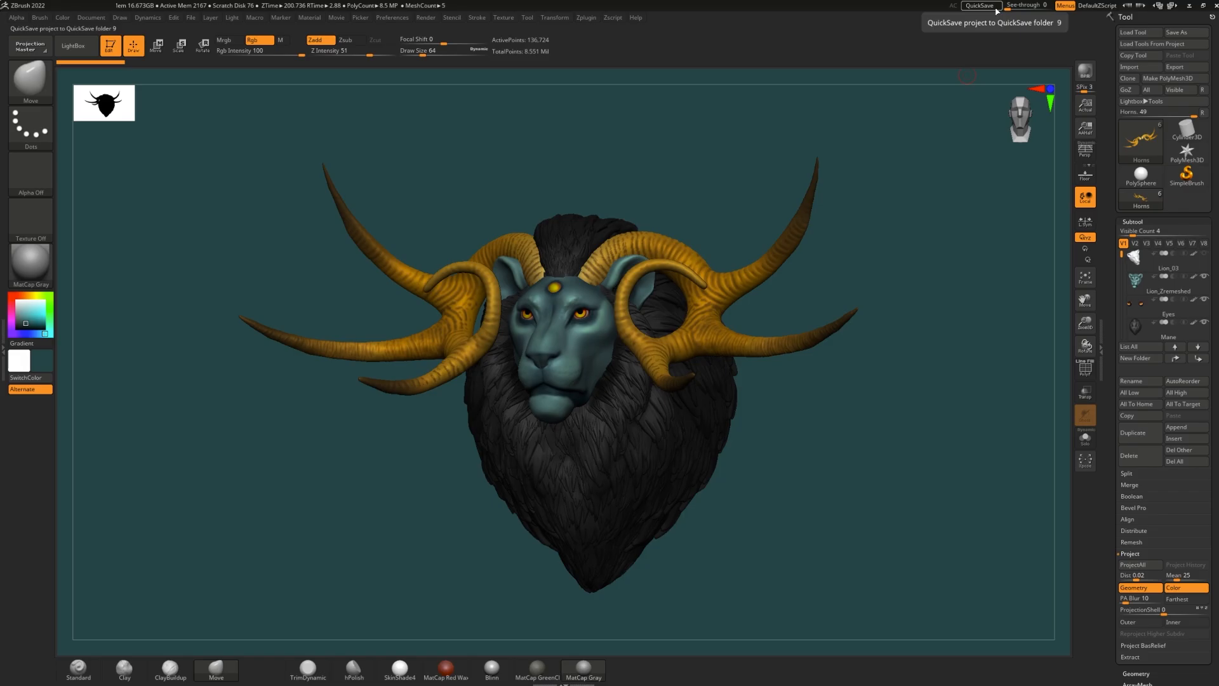